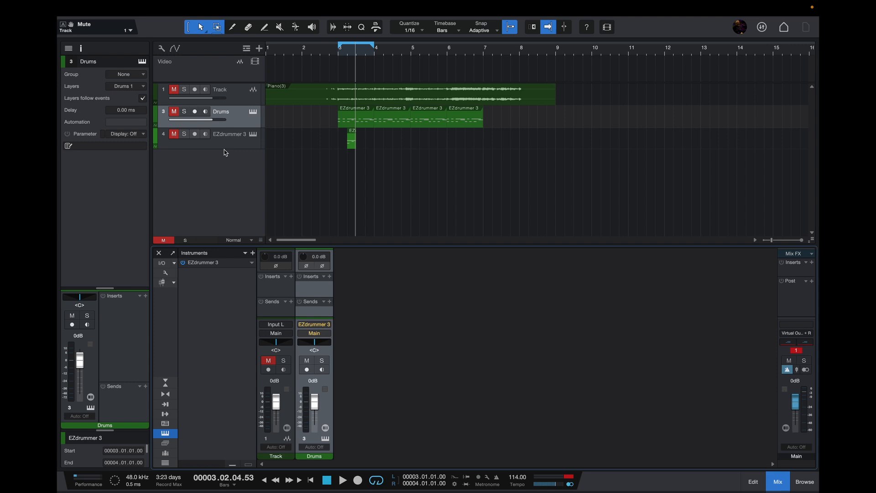
- Play back the looped piano and EZdrummer 3 section, then stop the song
{"action": "left_click", "coordinate": [342, 479]}
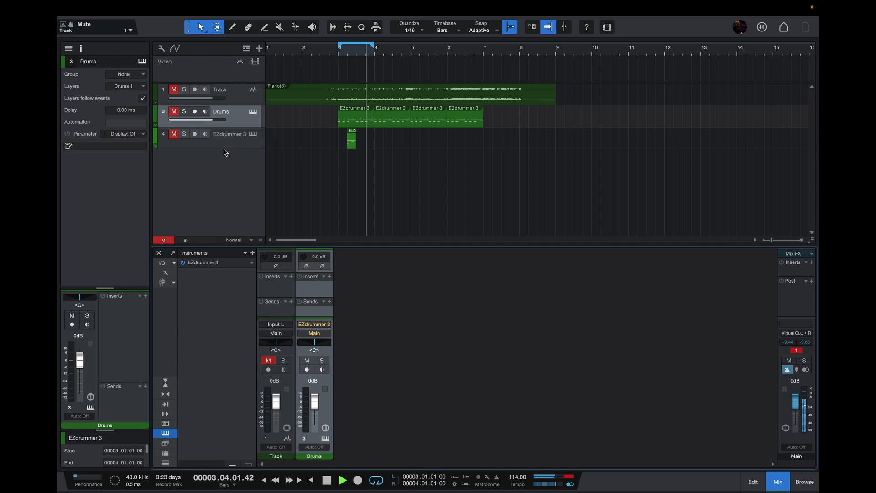
{"action": "left_click", "coordinate": [327, 479]}
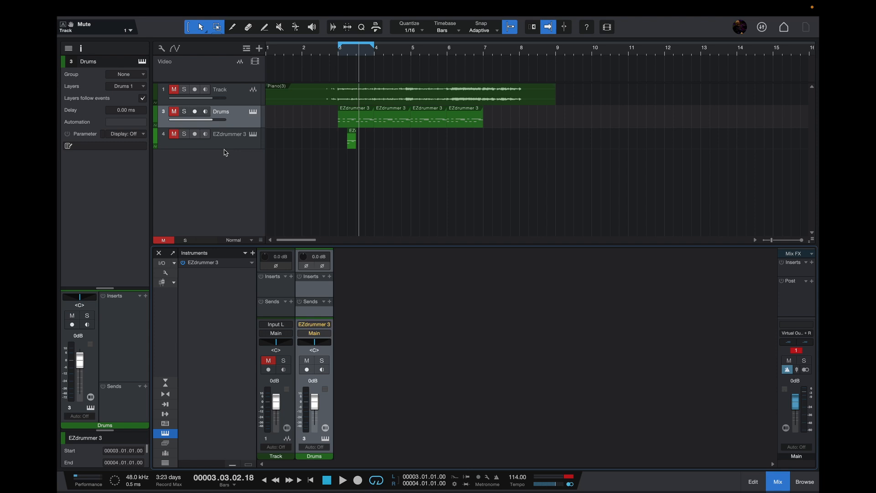
{"action": "mouse_move", "coordinate": [68, 47]}
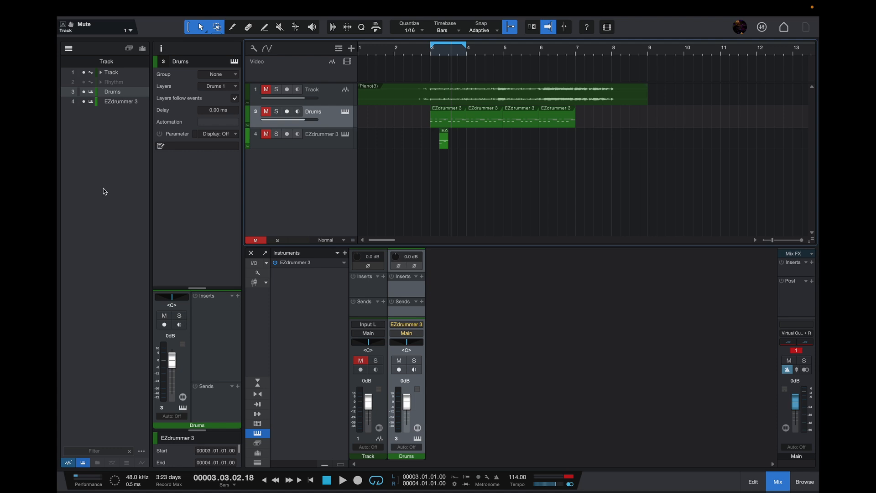
- Select the hidden Rhythm entry so it shows greyed out in both track and channel lists
{"action": "left_click", "coordinate": [327, 479]}
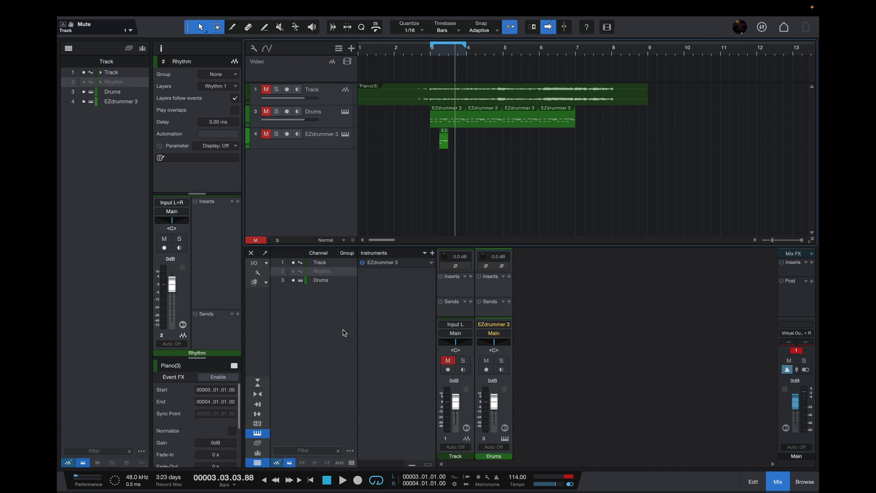
{"action": "left_click", "coordinate": [342, 479]}
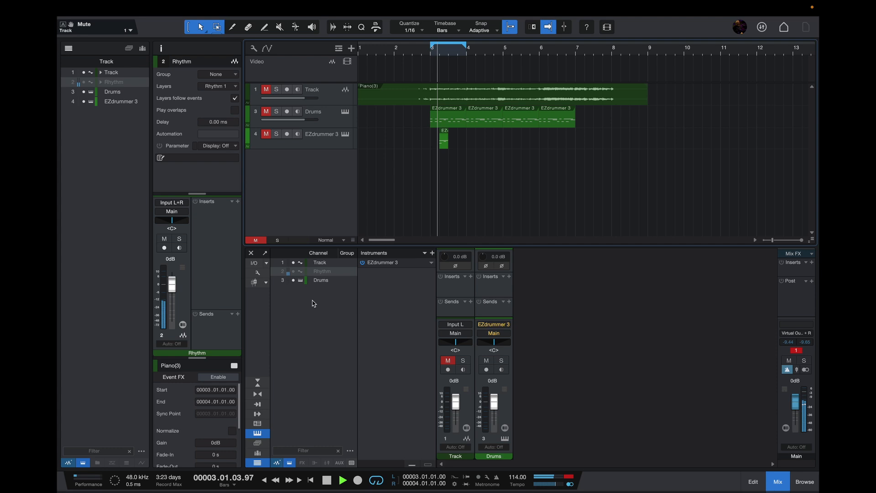
{"action": "left_click", "coordinate": [342, 479]}
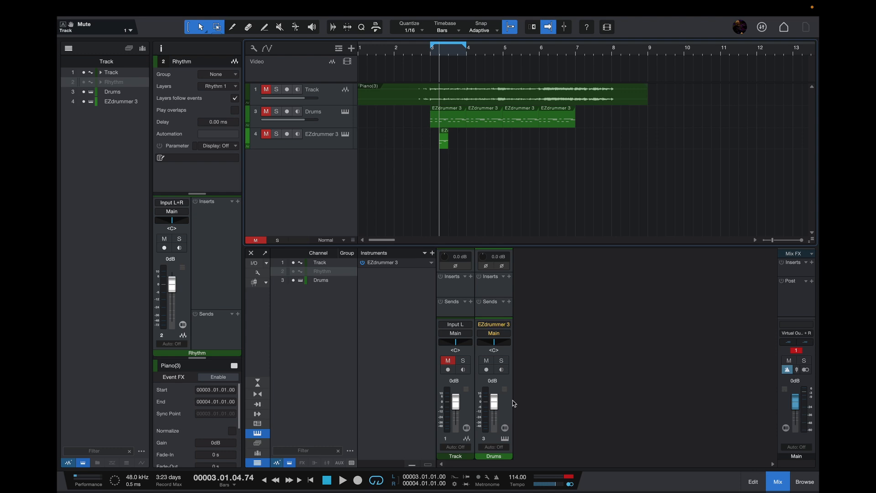
{"action": "mouse_move", "coordinate": [175, 315]}
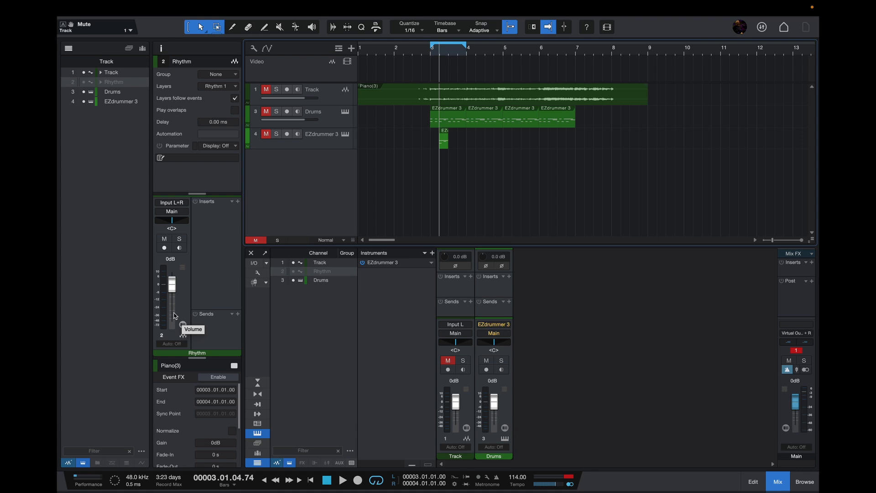